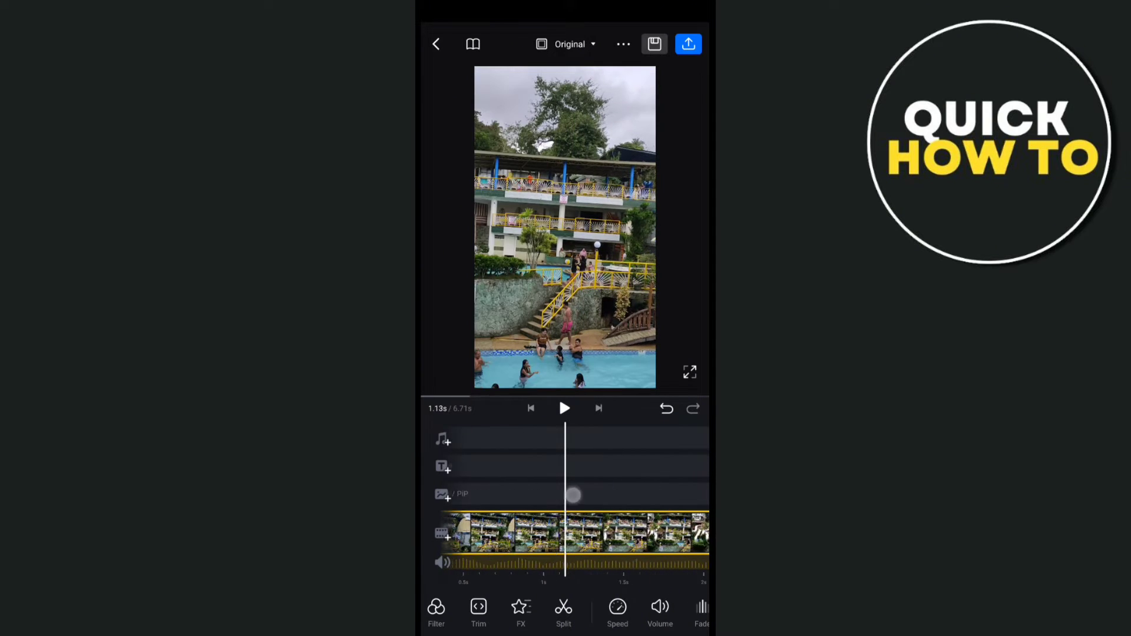
# Leave the editor and return to the Your Projects list
pyautogui.click(436, 44)
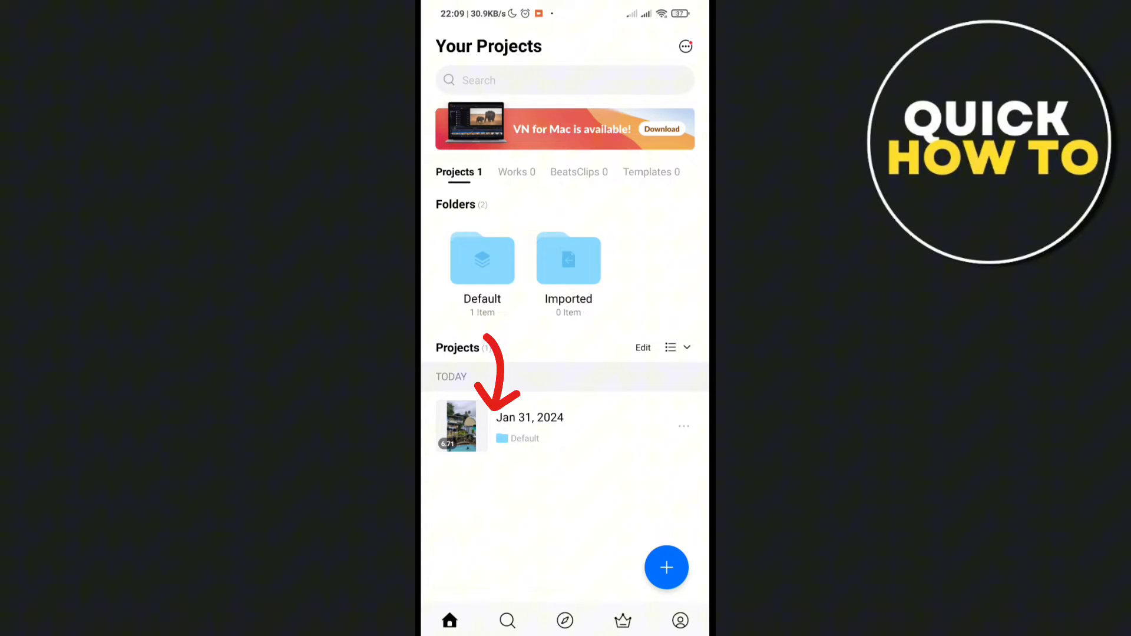
# Reopen the Jan 31, 2024 project and select its 6.71 s pool clip on the timeline
pyautogui.click(666, 567)
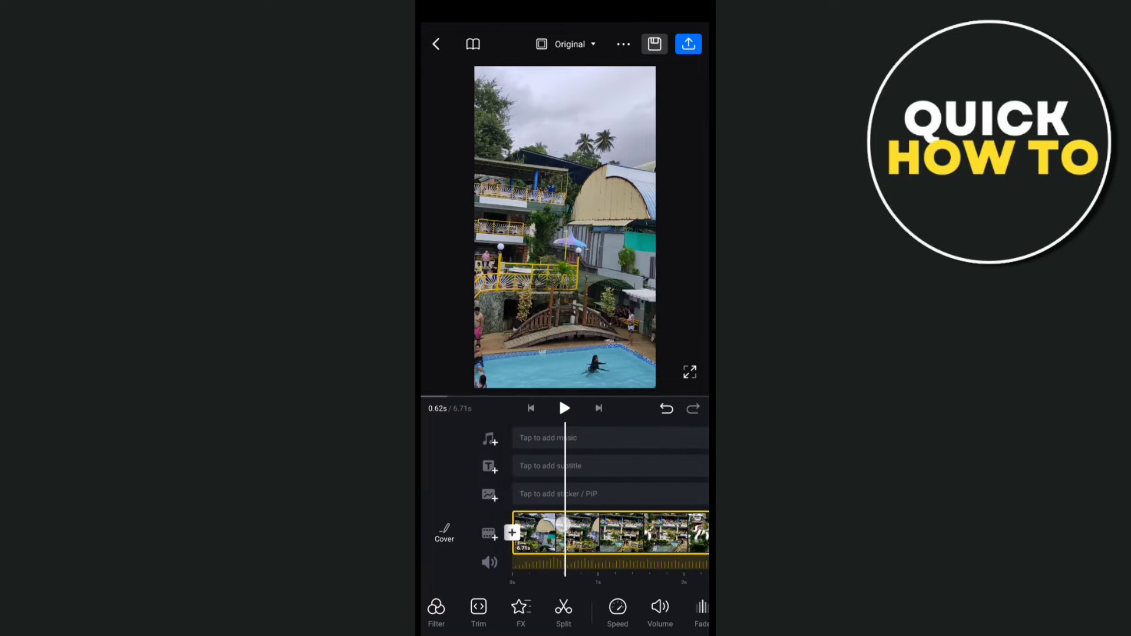
pyautogui.click(531, 409)
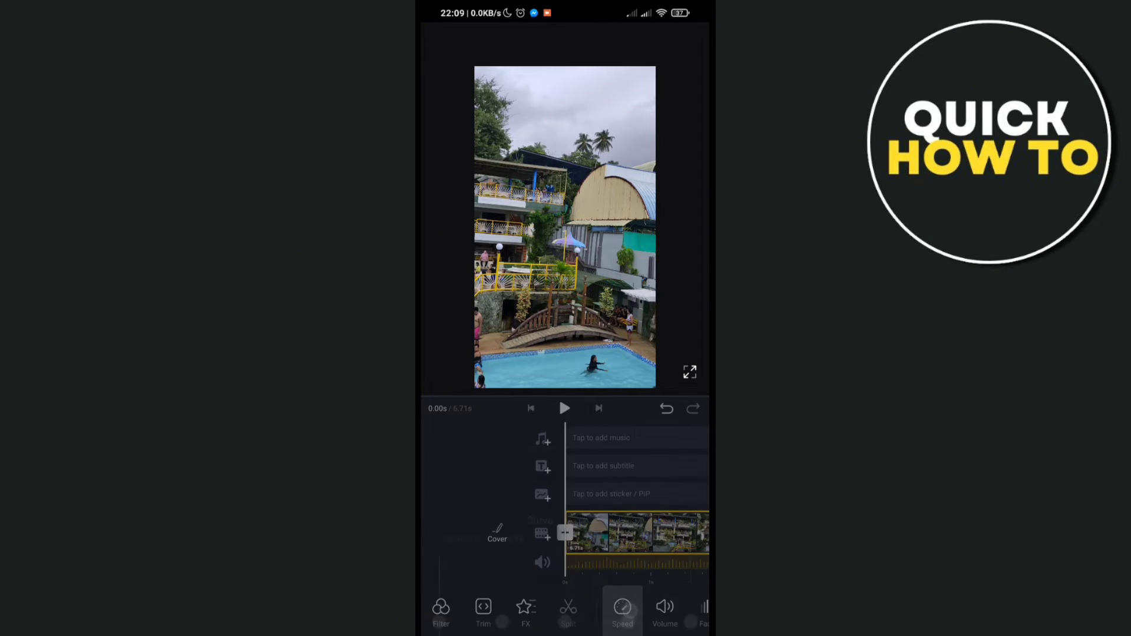
# Apply a low speed curve to the pool clip, stretching it from 6.7 s to 26.55 s
pyautogui.click(621, 609)
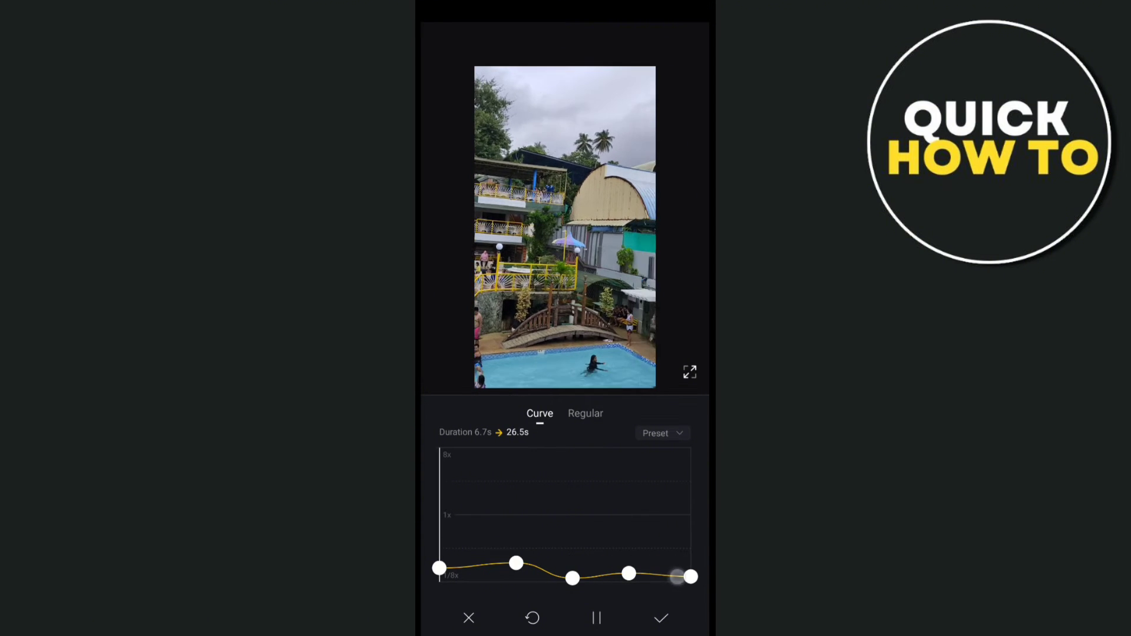
pyautogui.click(660, 618)
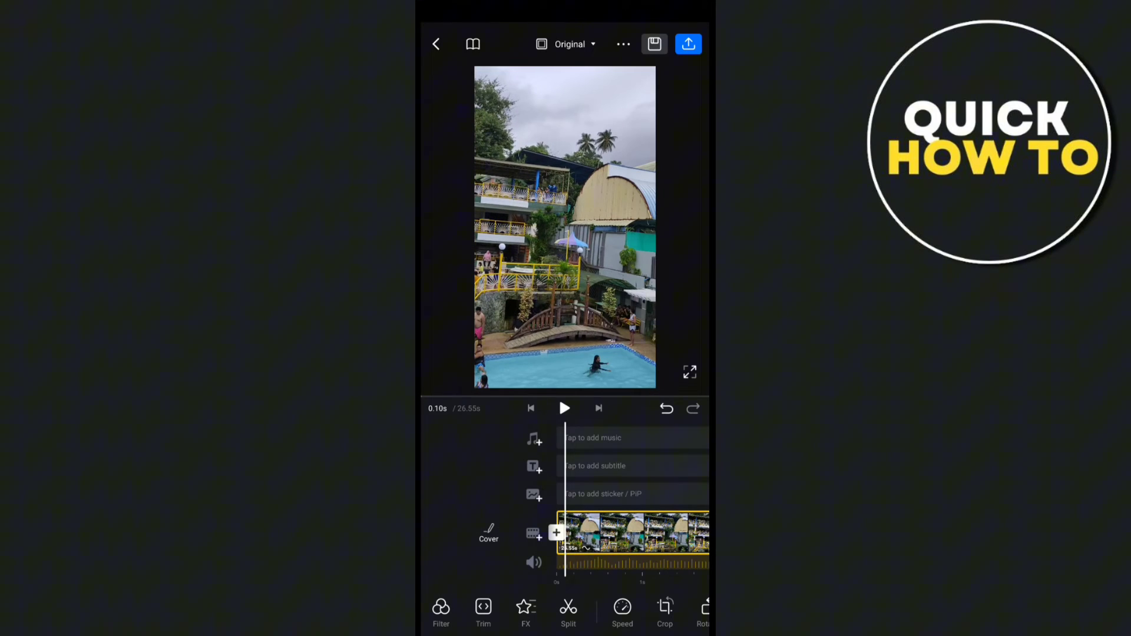
# Preview the slowed clip, then reshape the speed curve near 1x so it runs 8.14 s
pyautogui.click(565, 408)
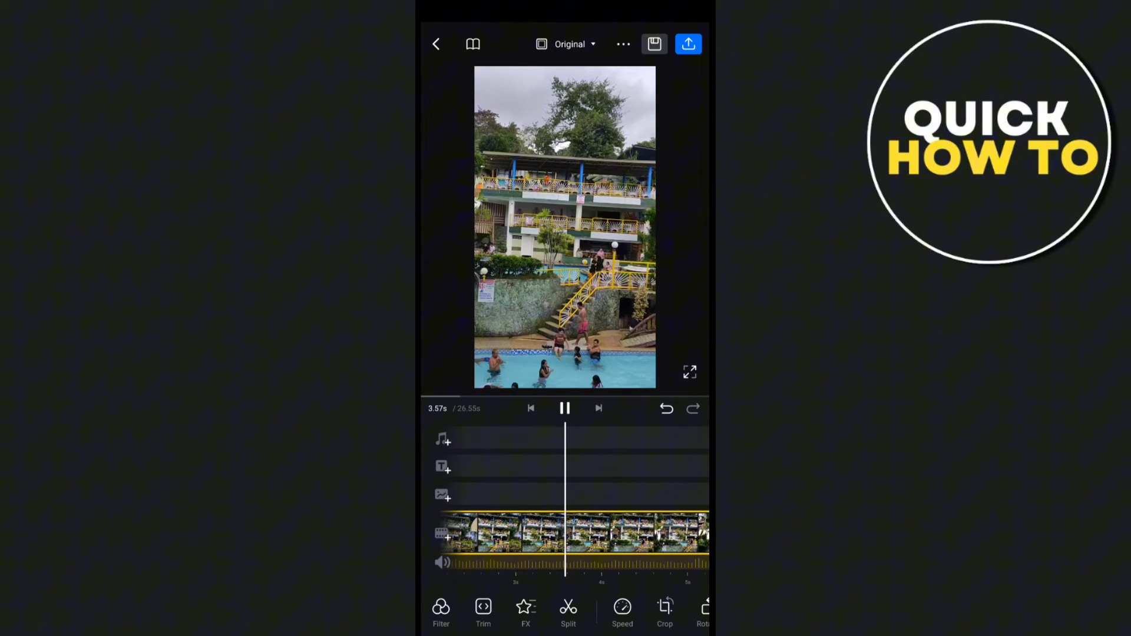
pyautogui.click(621, 609)
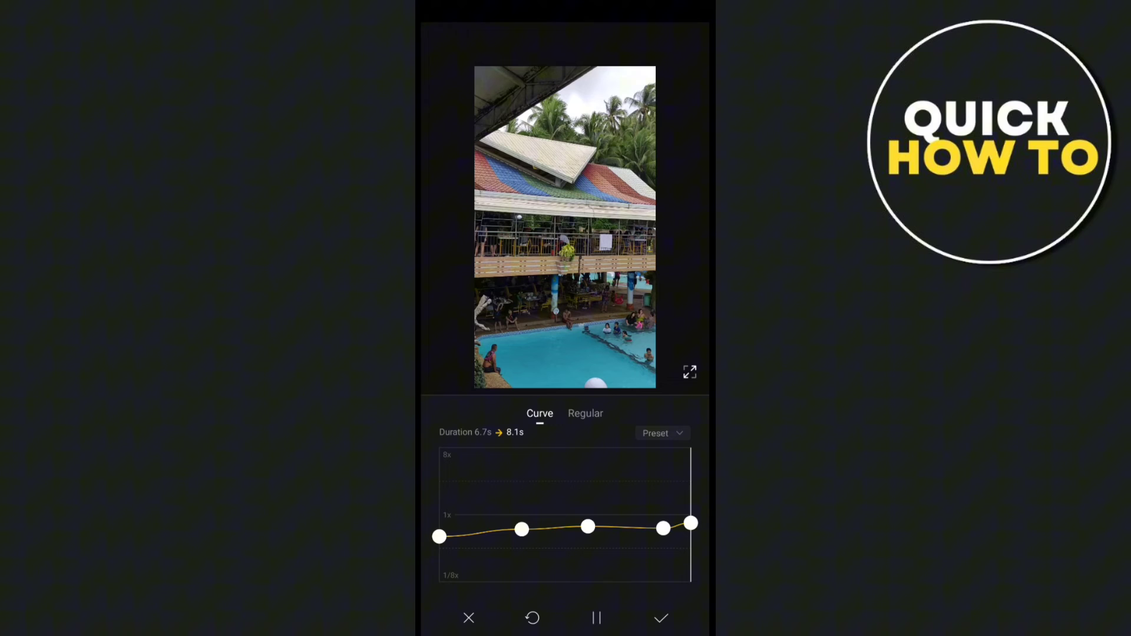
pyautogui.click(659, 619)
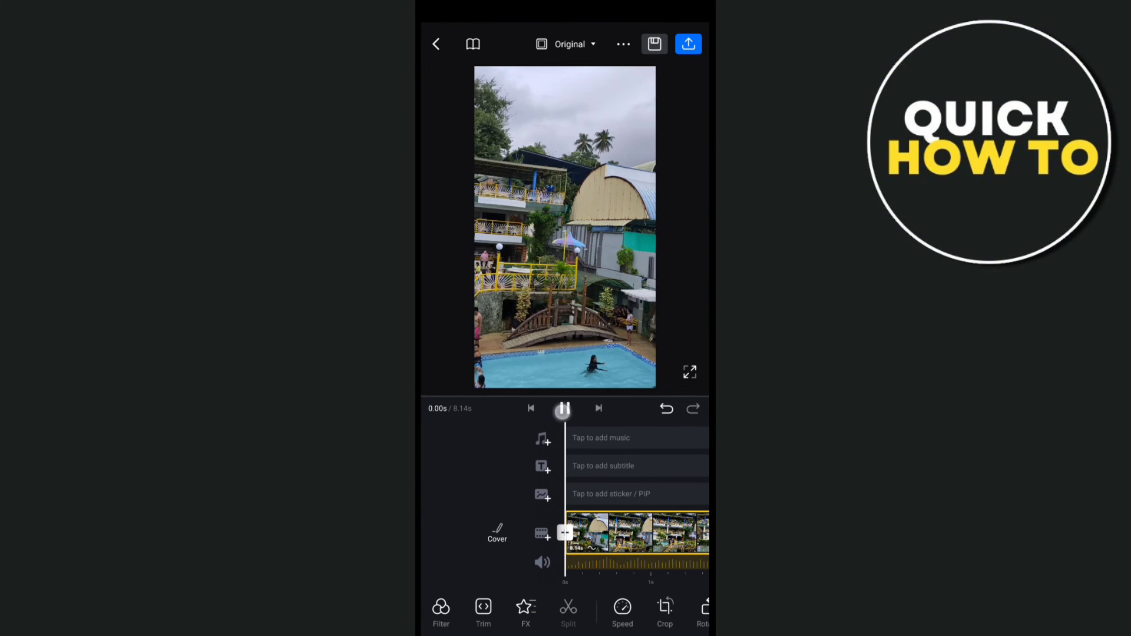
pyautogui.click(563, 409)
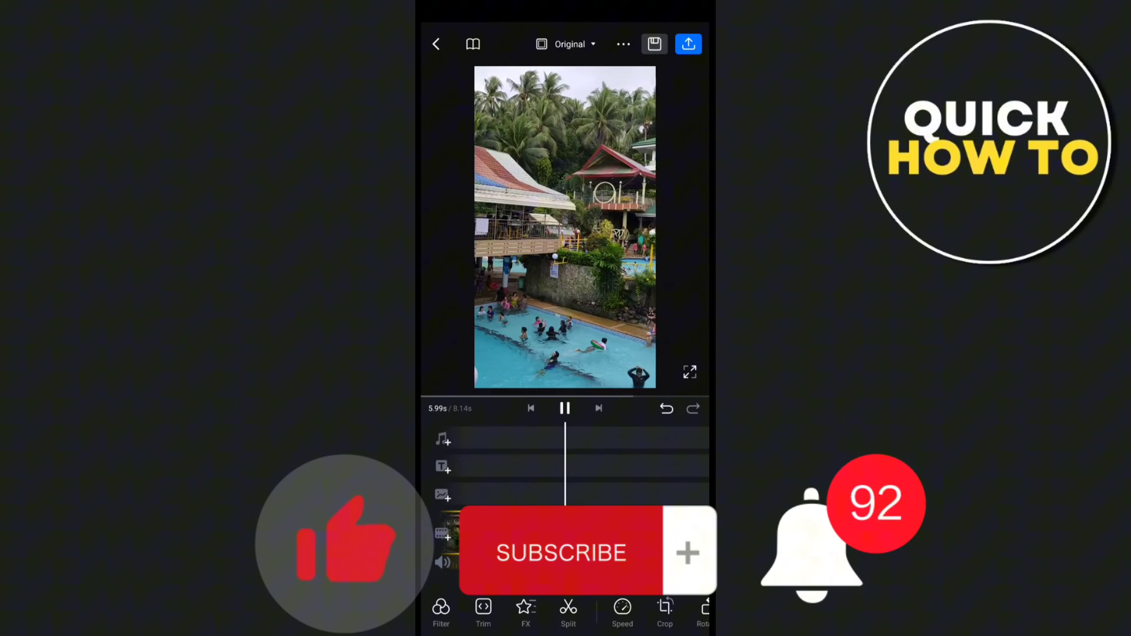
pyautogui.click(565, 409)
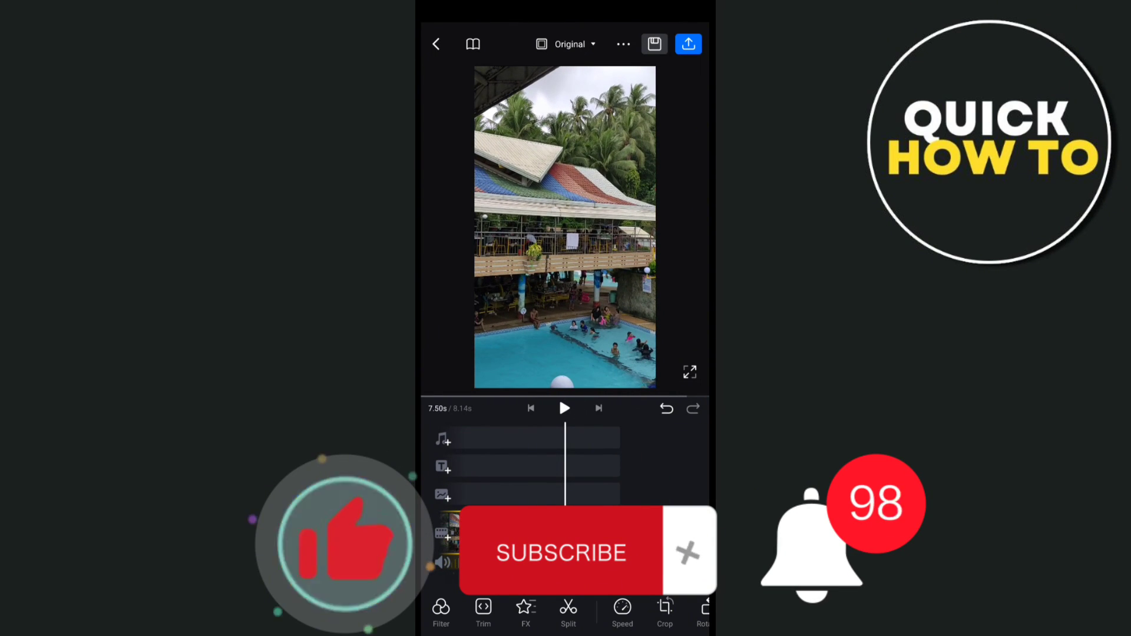